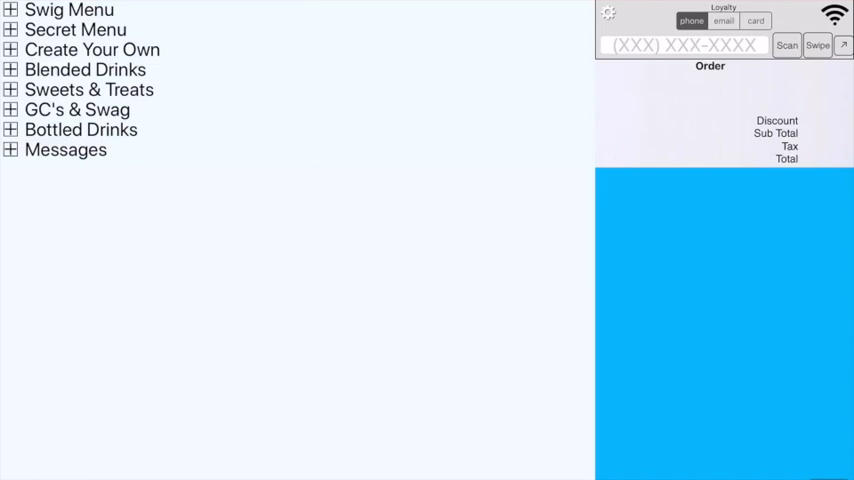
# - Bring up a drink's Add or Remove Items screen with 16oz cup and Coconut preselected
pyautogui.click(68, 12)
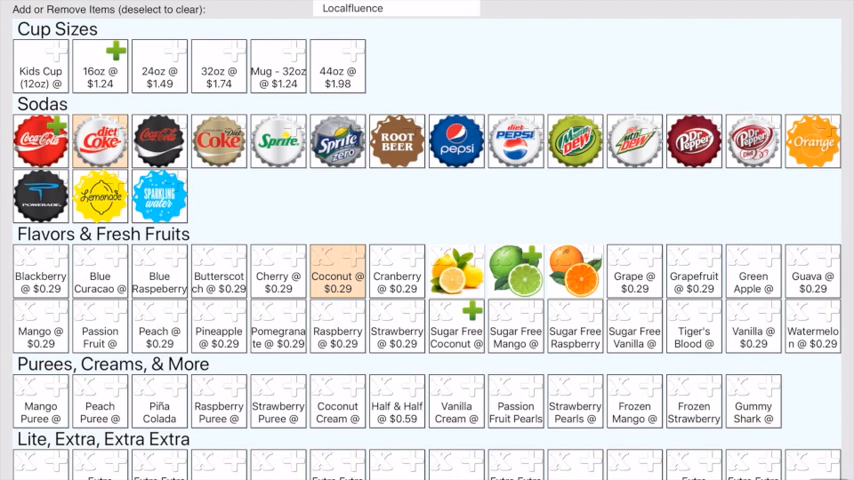
# - Scroll the modifier list for a drink preselected with 32oz, Mango Puree, Strawberry Puree and Coconut
pyautogui.scroll(-3)
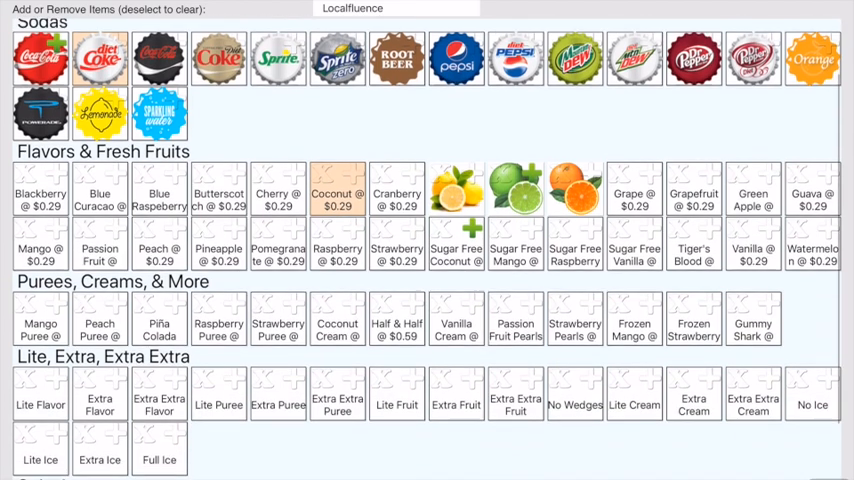
pyautogui.scroll(-3)
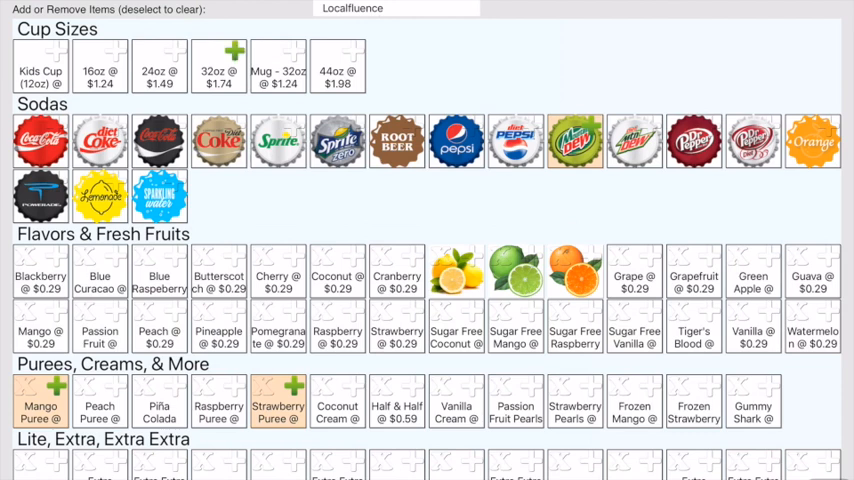
# - Scroll down to the Lite, Extra, Extra Extra, Splash and Other modifier sections
pyautogui.scroll(-3)
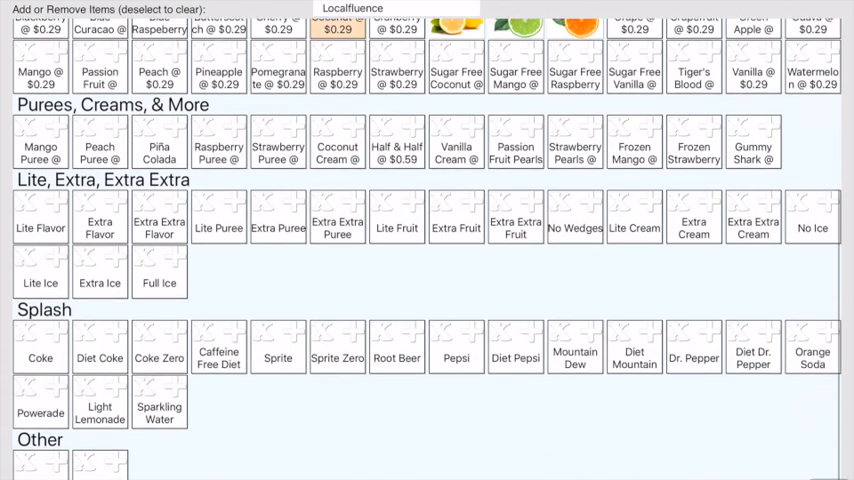
pyautogui.scroll(-3)
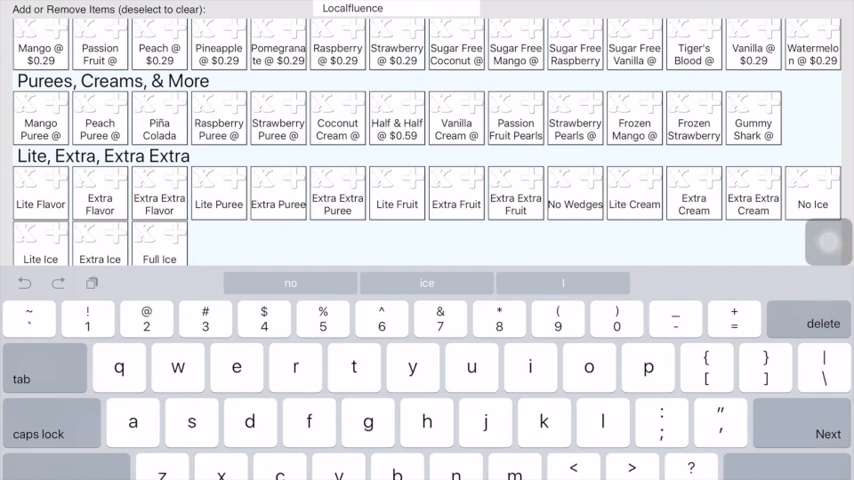
# - Dismiss the keyboard and show a Reviver drink with Blue Raspberry, Green Apple and Watermelon preselected
pyautogui.click(828, 244)
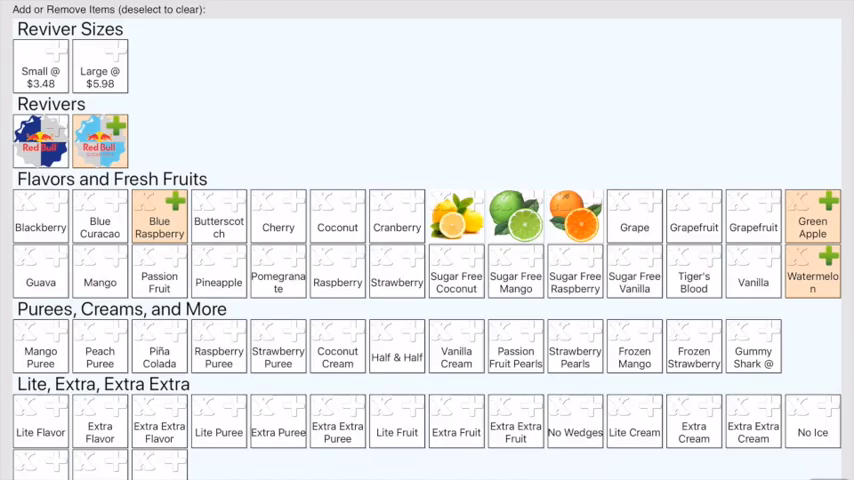
# - Scroll the Reviver modifiers before returning to the main menu
pyautogui.scroll(-3)
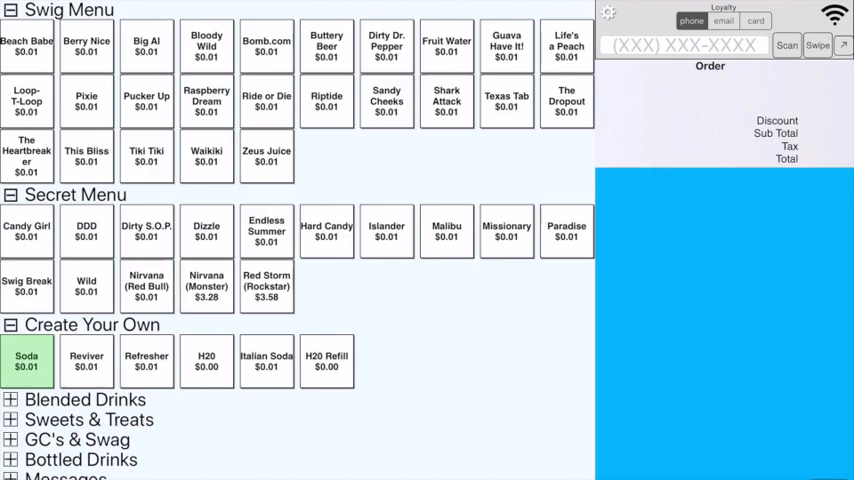
# - Check the H2O Refill's ice modifiers, close them, and expand the Blended Drinks category
pyautogui.click(26, 360)
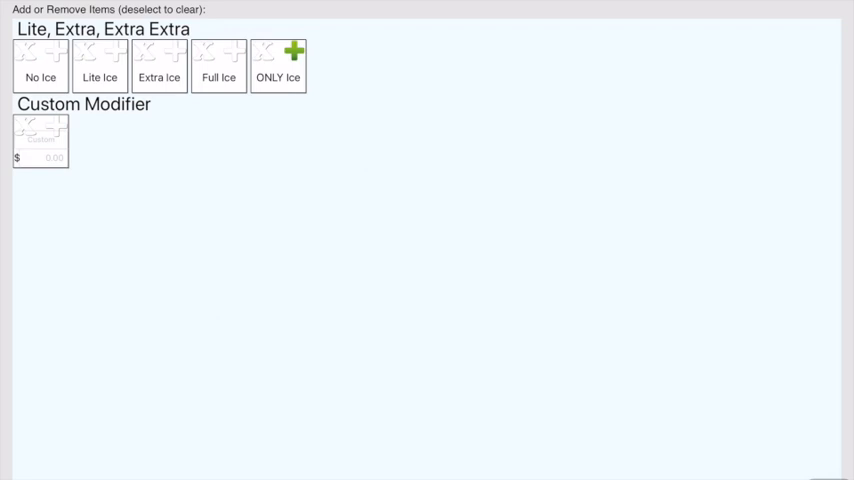
pyautogui.click(40, 60)
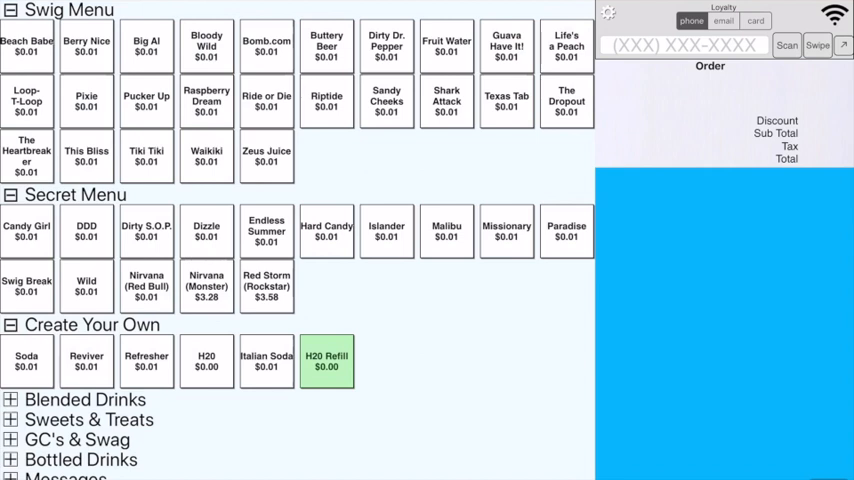
pyautogui.click(326, 360)
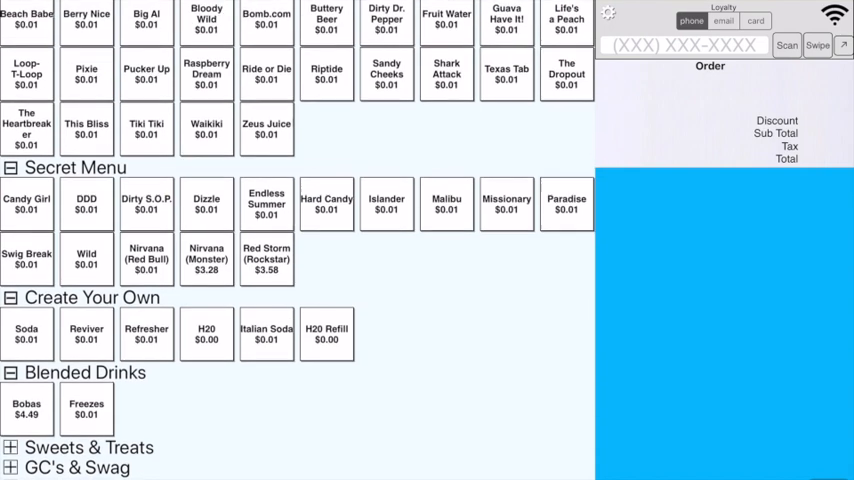
# - Scroll down the menu through Sweets & Treats, GC's & Swag and Bottled Drinks
pyautogui.scroll(-3)
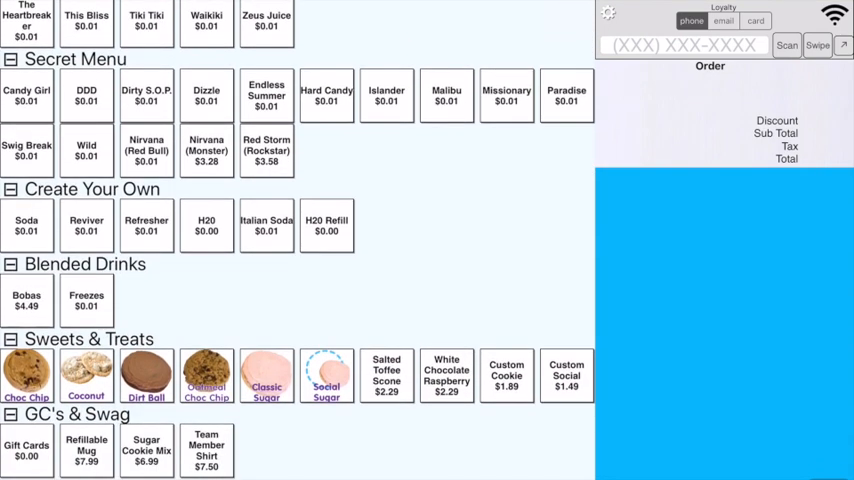
pyautogui.scroll(-3)
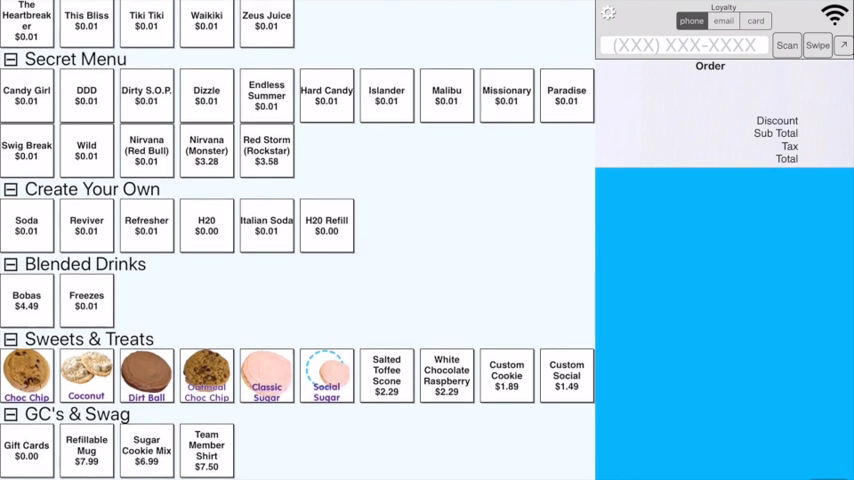
pyautogui.scroll(-3)
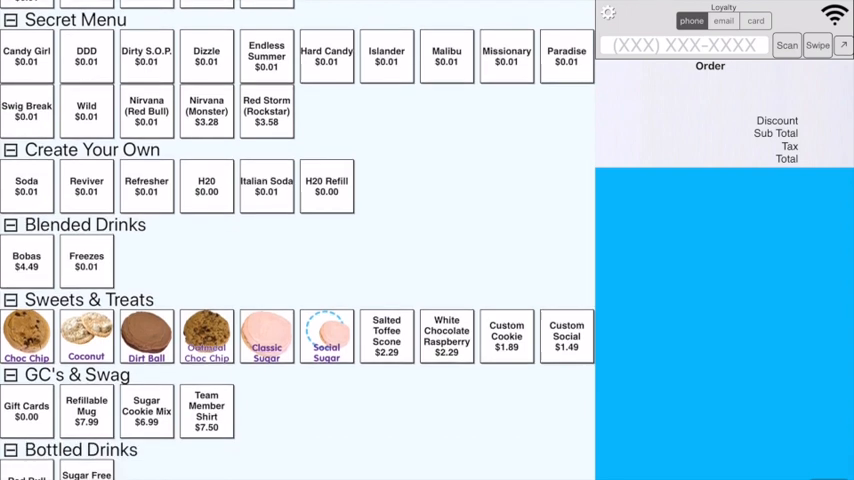
pyautogui.scroll(-3)
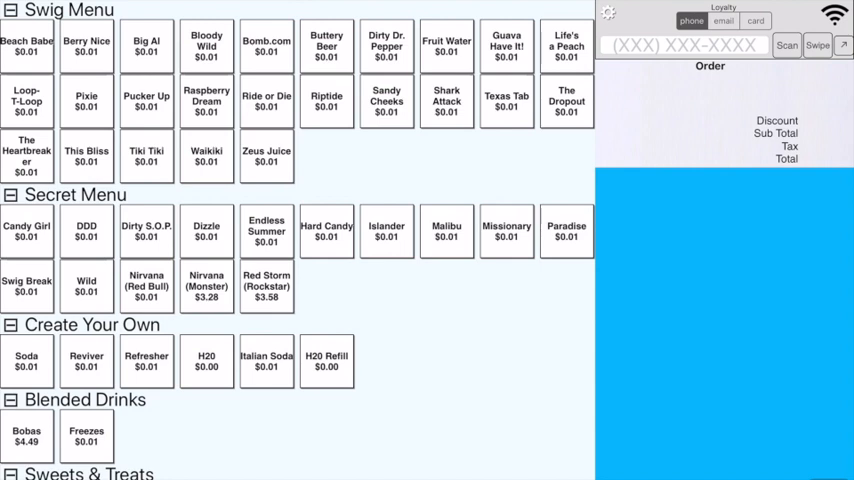
# - Open a soda's modifiers and switch its cup size to 24oz, keeping Coconut added
pyautogui.click(206, 46)
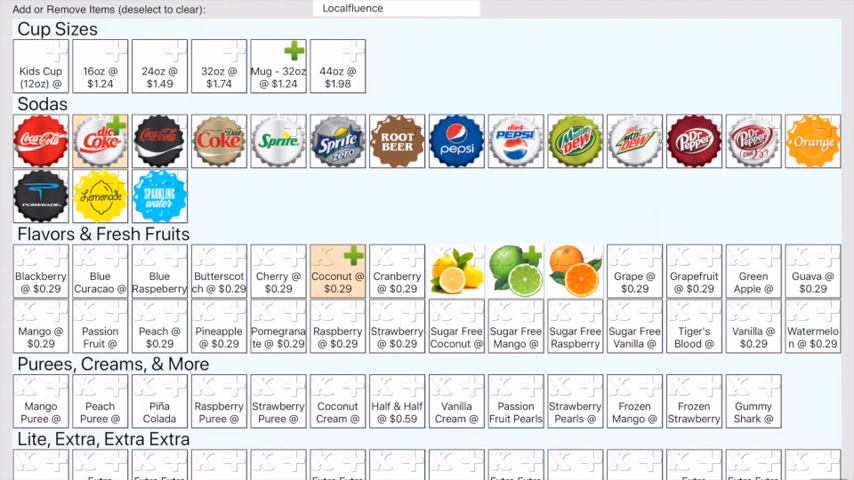
pyautogui.click(160, 64)
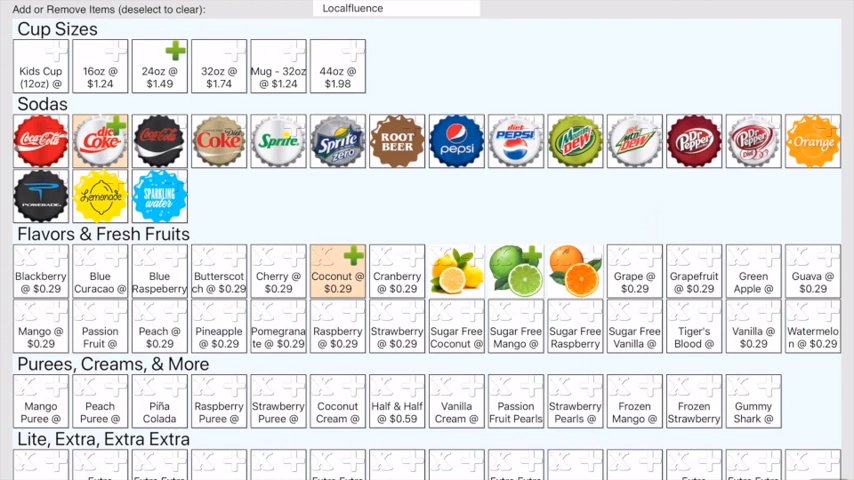